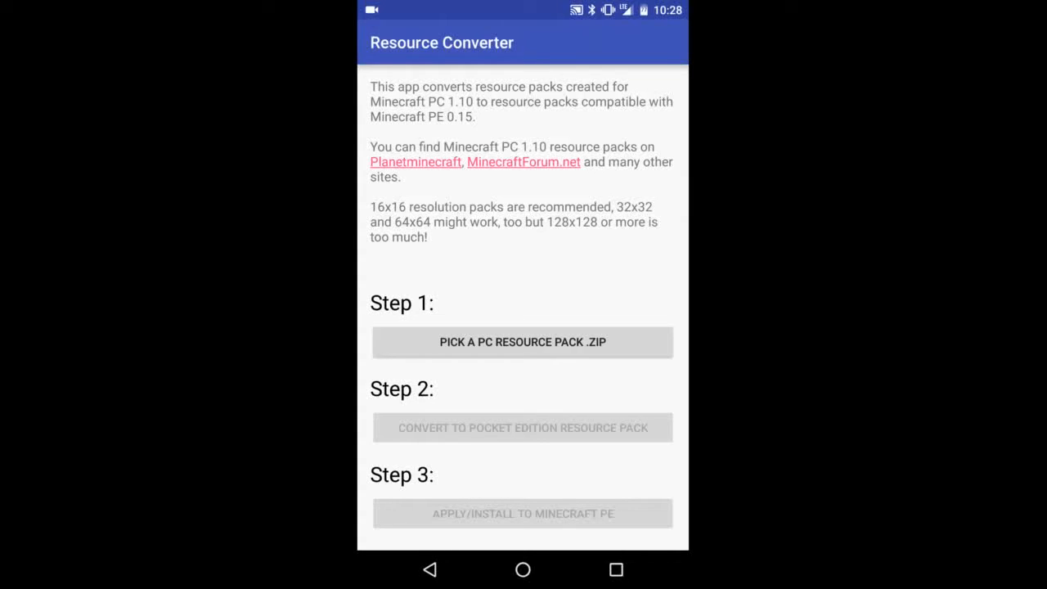
Pick 'Better than Default 2.1.zip' from the file list as the PC resource pack
{"action": "left_click", "coordinate": [521, 343]}
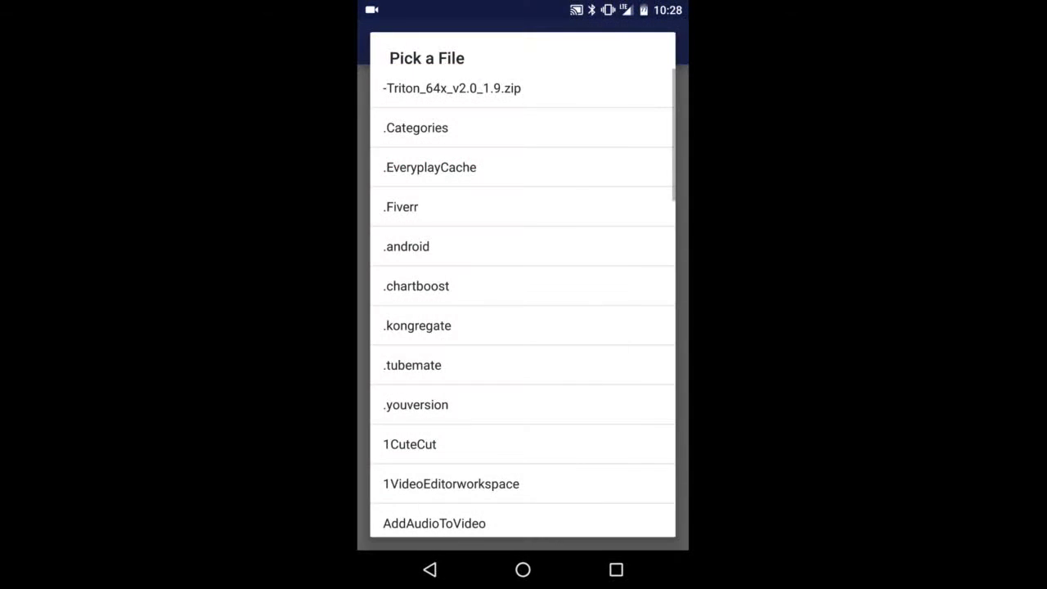
{"action": "scroll", "scroll_direction": "down", "scroll_amount": 3}
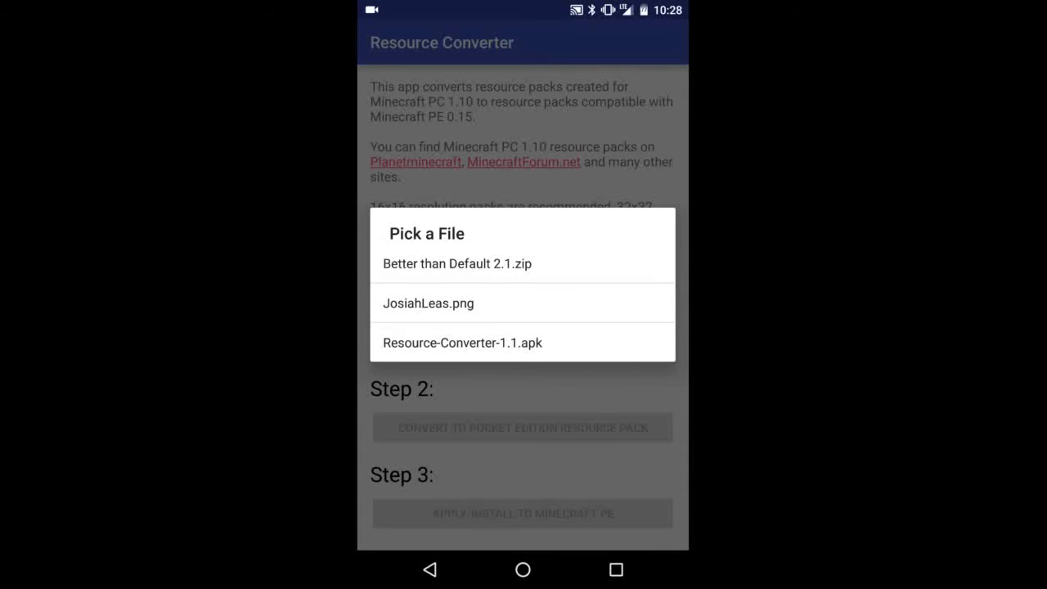
{"action": "left_click", "coordinate": [457, 263]}
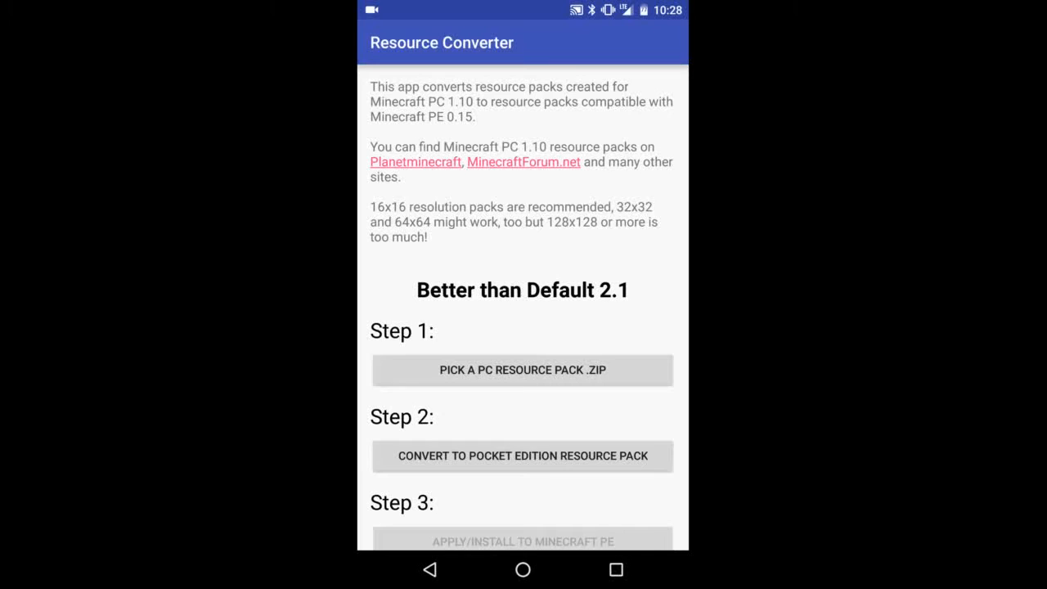
Convert Better than Default 2.1 to a Pocket Edition pack and install it to Minecraft PE
{"action": "left_click", "coordinate": [522, 455]}
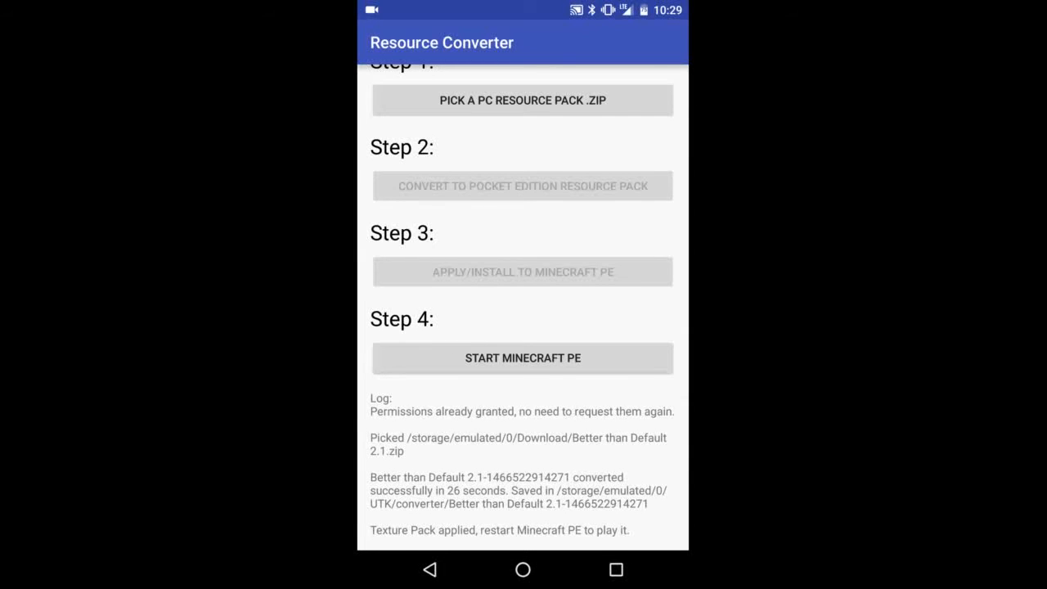
Launch Minecraft PE and hit Play to load a world with the converted pack
{"action": "left_click", "coordinate": [523, 358]}
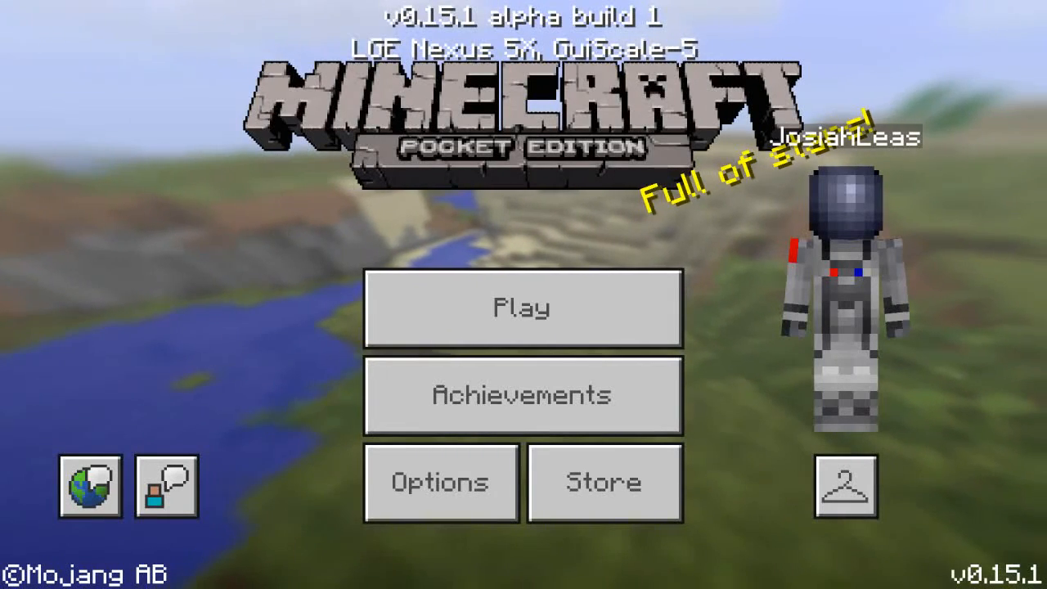
{"action": "left_click", "coordinate": [520, 309]}
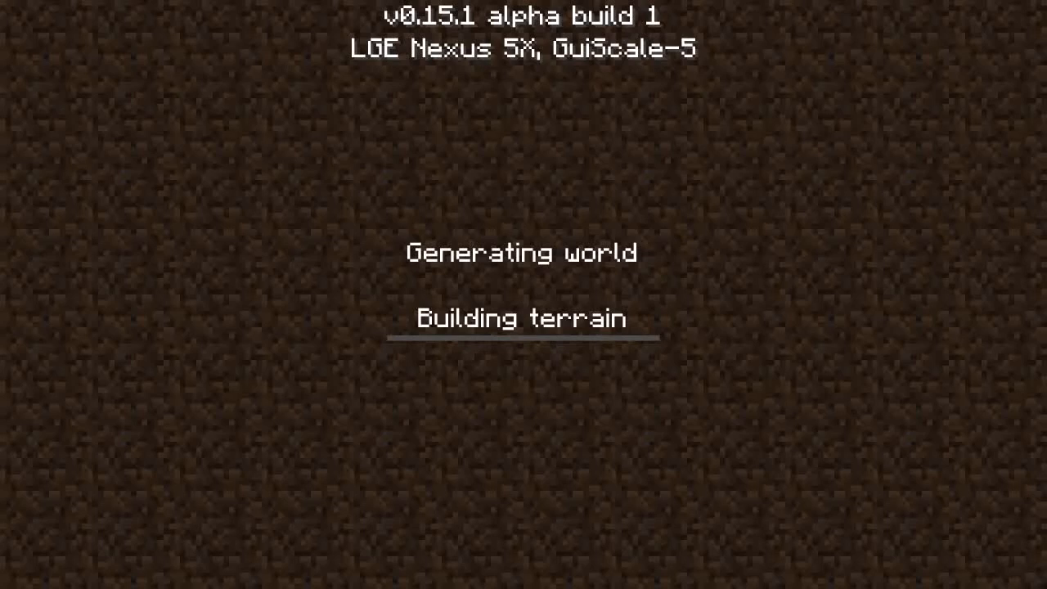